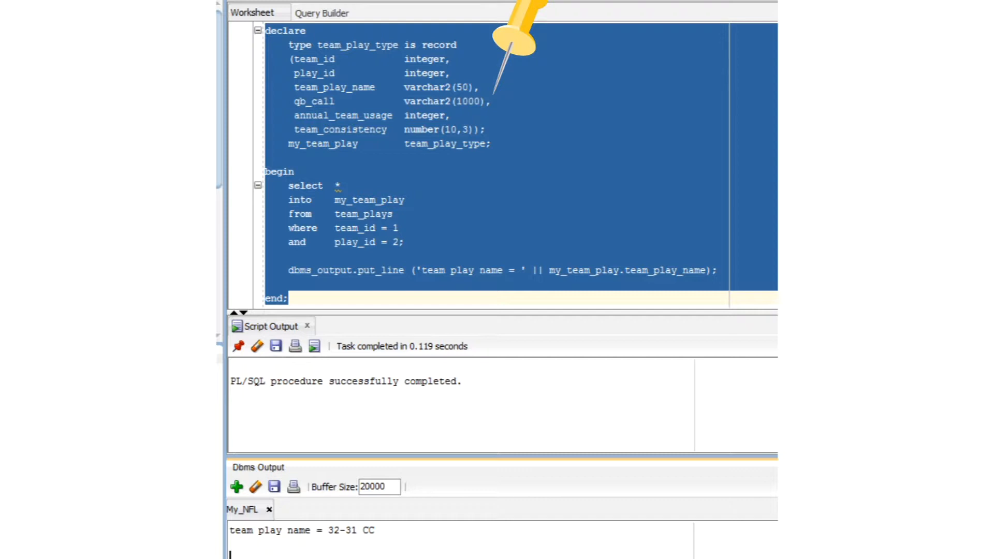
pyautogui.moveTo(526, 83)
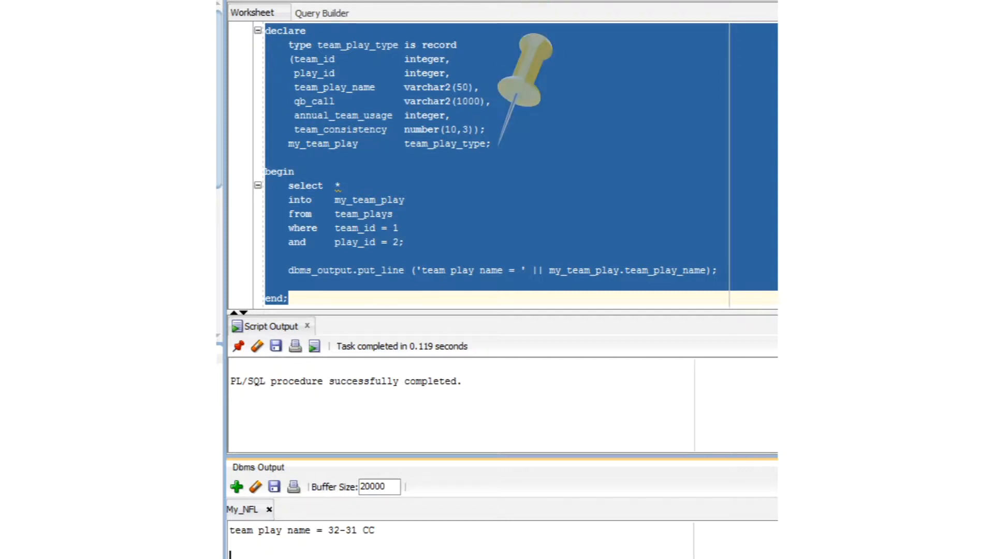